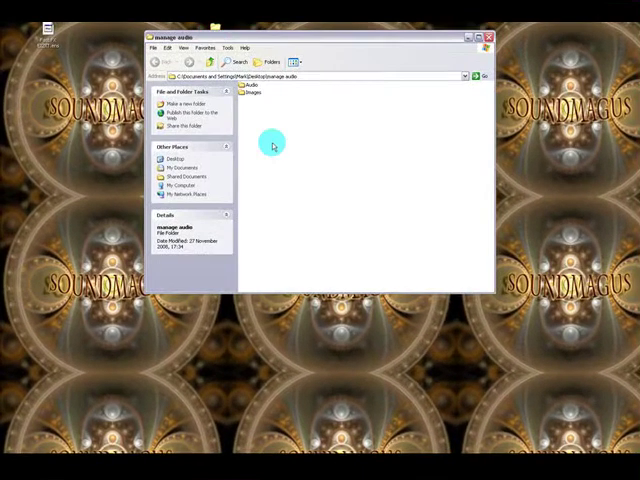
{"action": "mouse_move", "coordinate": [256, 162]}
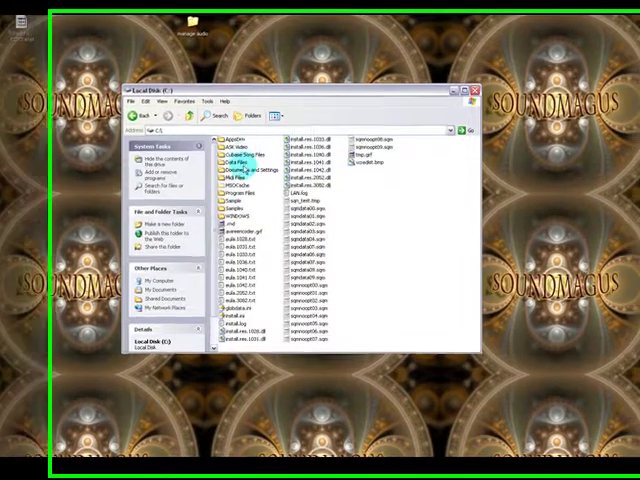
Step: Browse the Cubase Song Files folder on disk E: and look through its song subfolders
{"action": "double_click", "coordinate": [236, 160]}
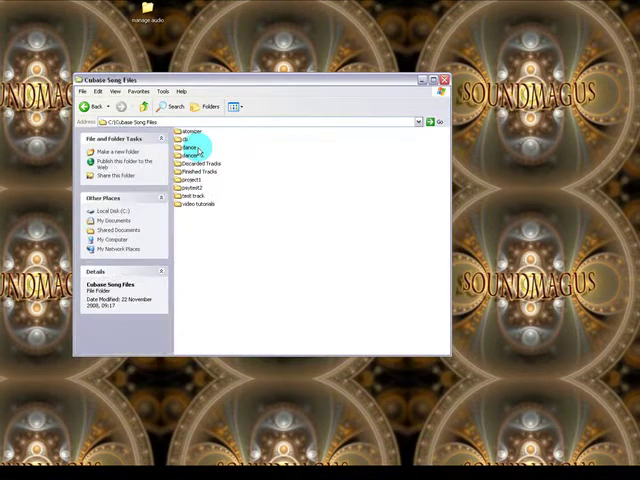
{"action": "left_click", "coordinate": [200, 172]}
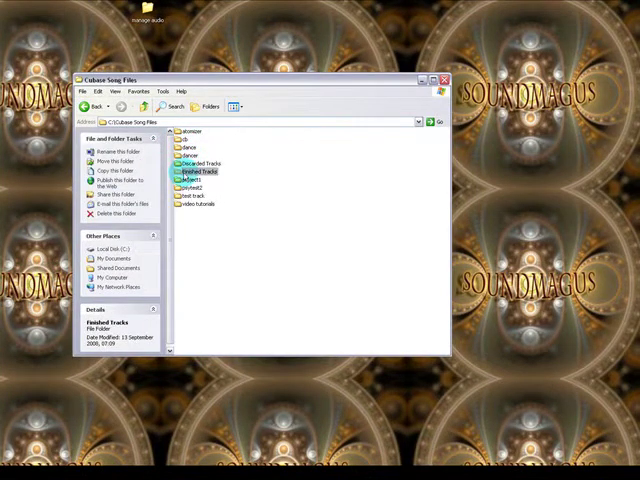
{"action": "left_click", "coordinate": [200, 204]}
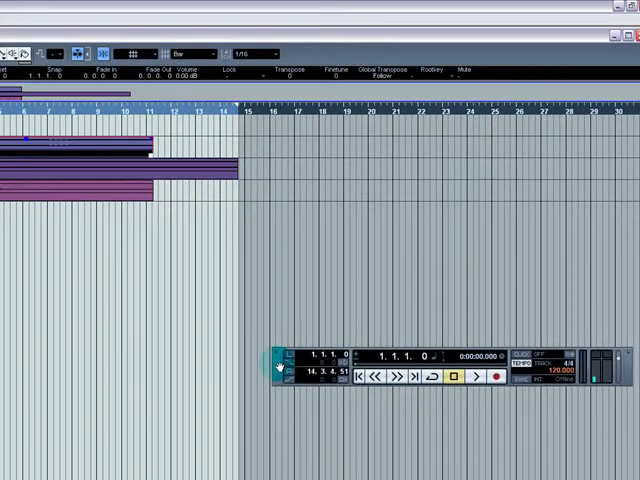
{"action": "mouse_move", "coordinate": [78, 288]}
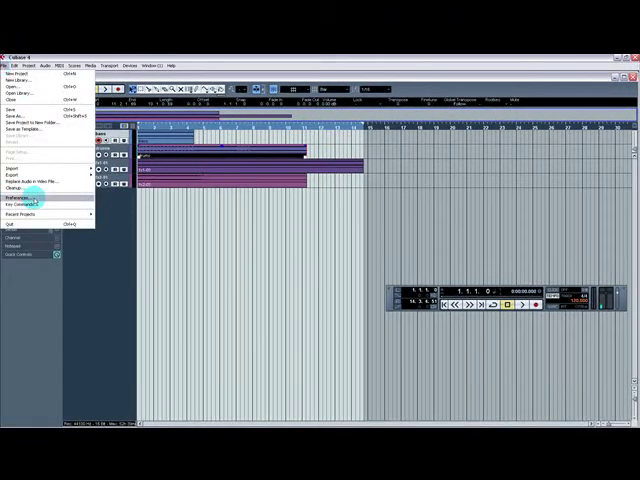
Step: In Preferences > Editing > Audio, enable Copy Files to Working Directory on audio import
{"action": "left_click", "coordinate": [22, 200]}
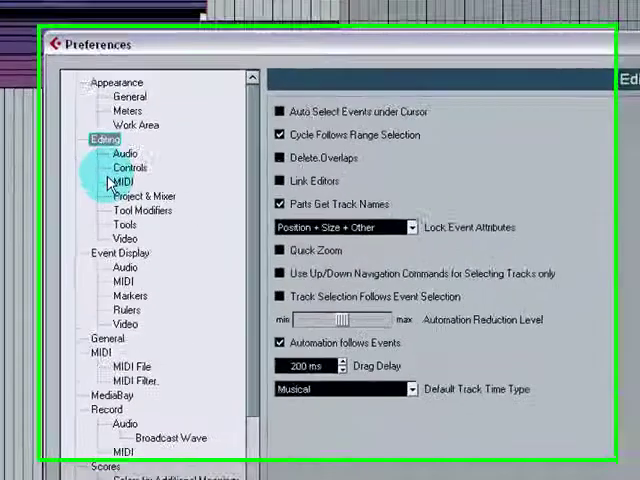
{"action": "left_click", "coordinate": [88, 152]}
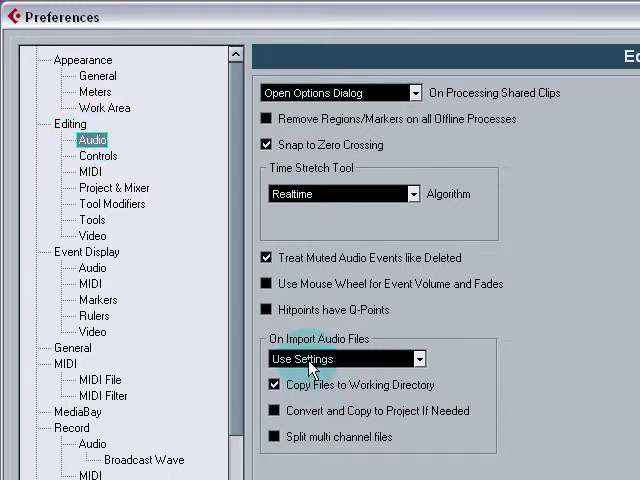
{"action": "left_click", "coordinate": [416, 358]}
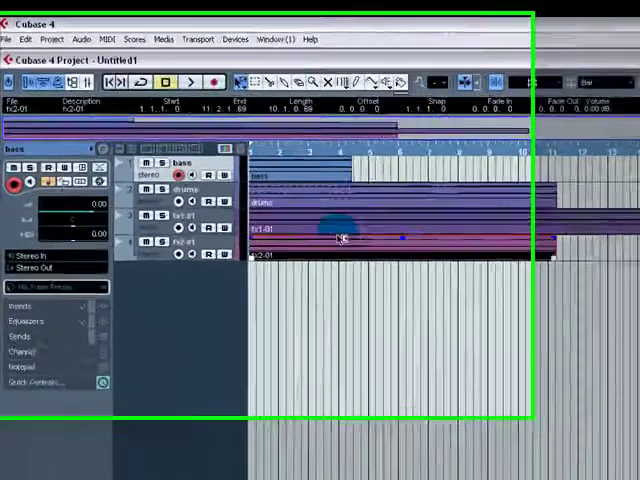
Step: Show the project's Pool maximized and select its Audio folder
{"action": "left_click", "coordinate": [62, 28]}
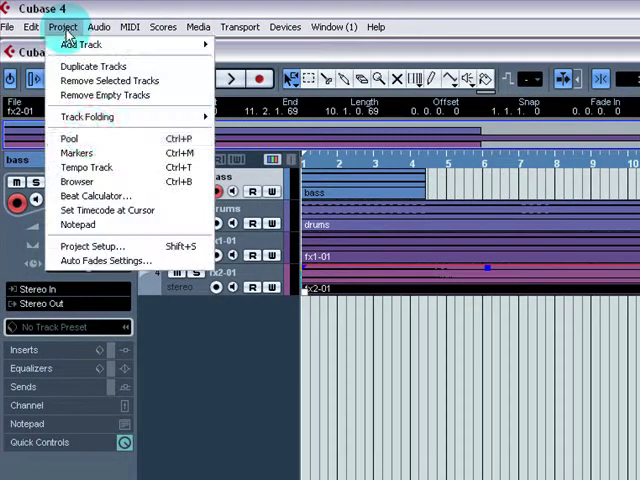
{"action": "left_click", "coordinate": [68, 138]}
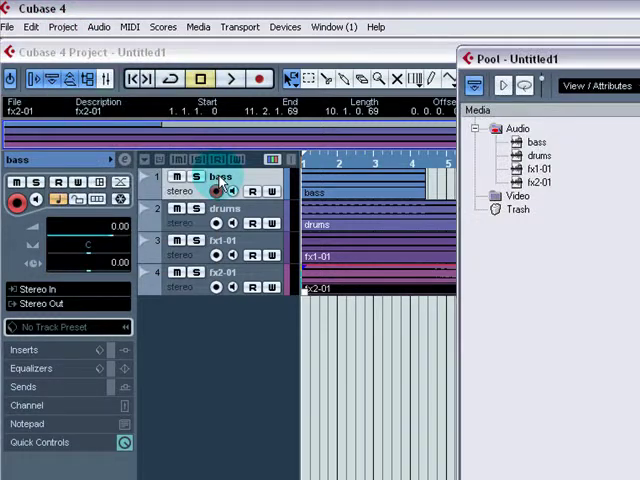
{"action": "left_click", "coordinate": [216, 190]}
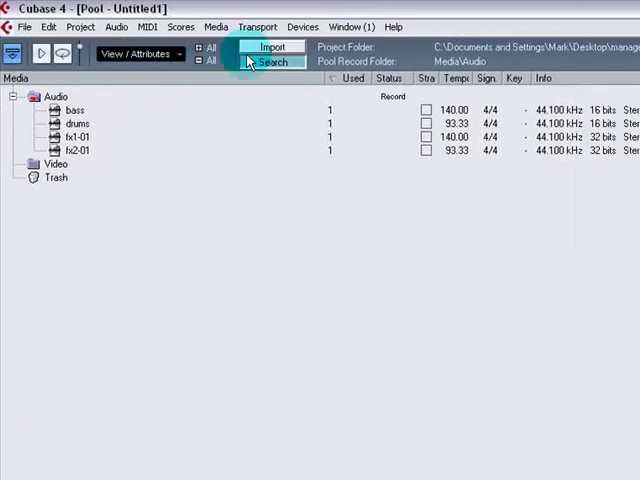
{"action": "left_click", "coordinate": [56, 96]}
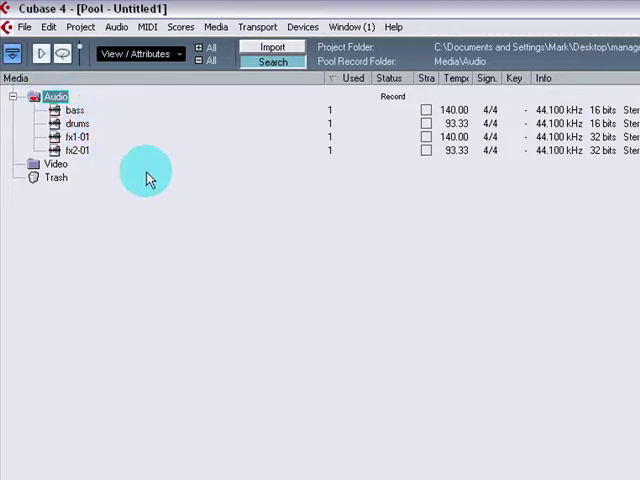
{"action": "left_click", "coordinate": [74, 108]}
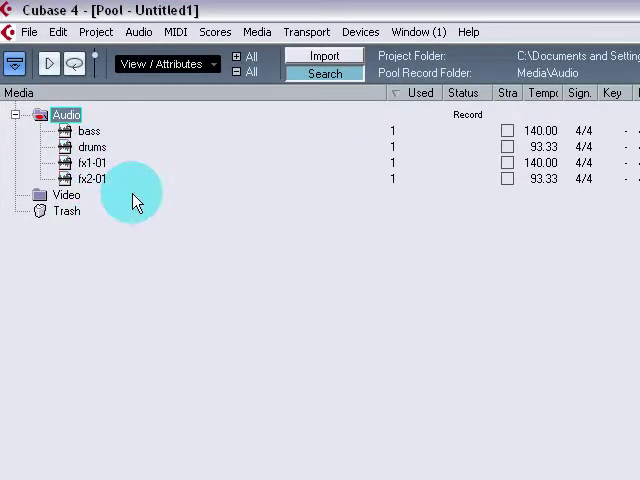
{"action": "mouse_move", "coordinate": [120, 130]}
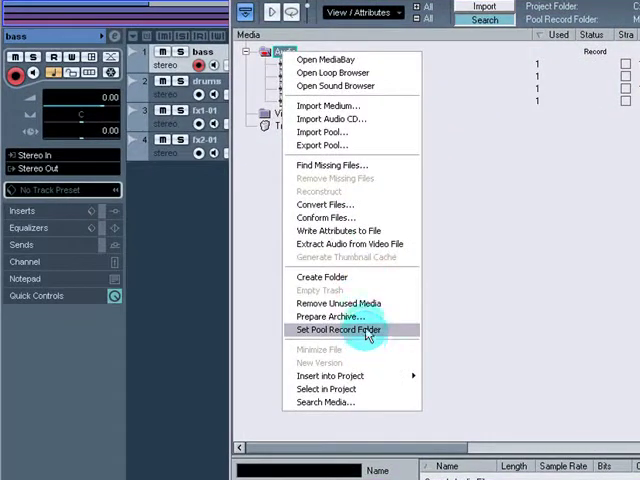
Step: Prepare the pool for archiving and confirm Cubase's ready-for-archive message
{"action": "left_click", "coordinate": [328, 316]}
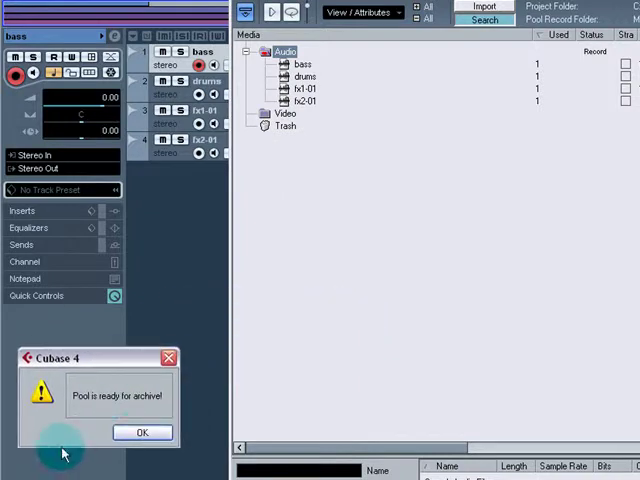
{"action": "left_click", "coordinate": [142, 432]}
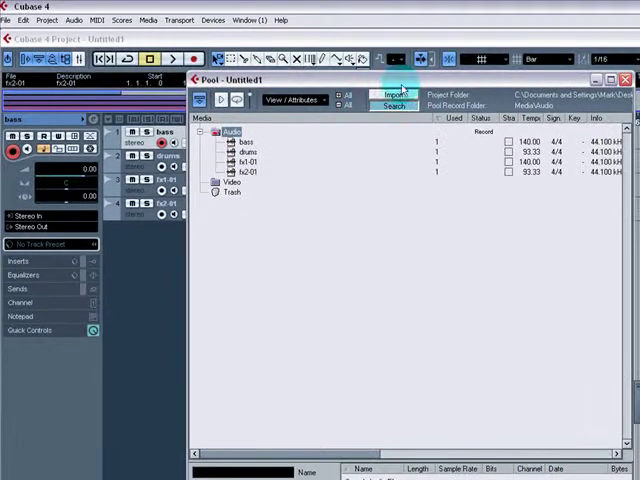
Step: Import media into the pool, browsing from the Desktop into the manage audio folder
{"action": "left_click", "coordinate": [392, 92]}
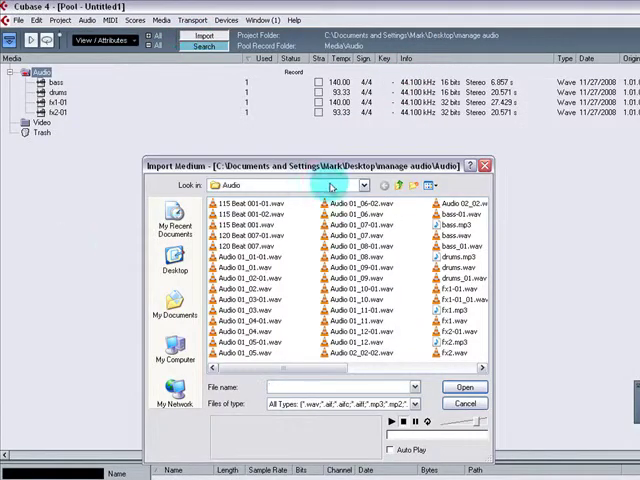
{"action": "left_click", "coordinate": [398, 184]}
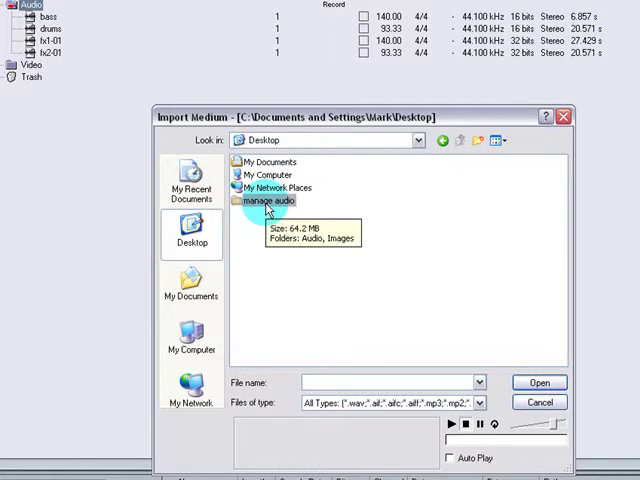
{"action": "double_click", "coordinate": [272, 200]}
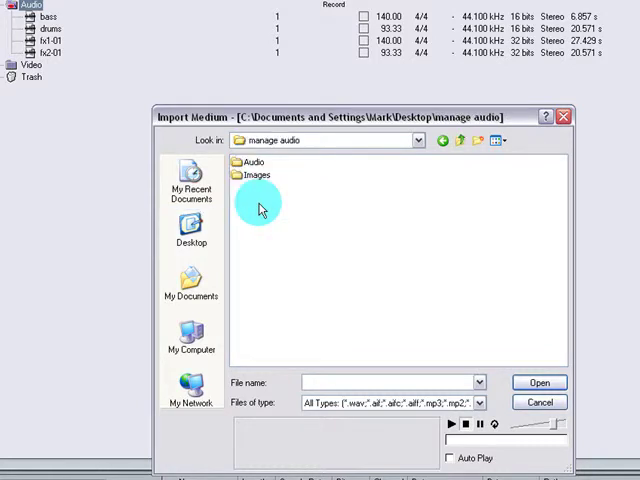
{"action": "double_click", "coordinate": [252, 162]}
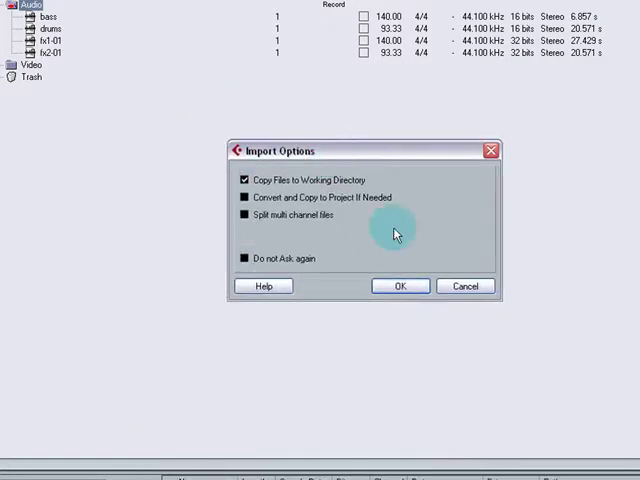
{"action": "mouse_move", "coordinate": [258, 156]}
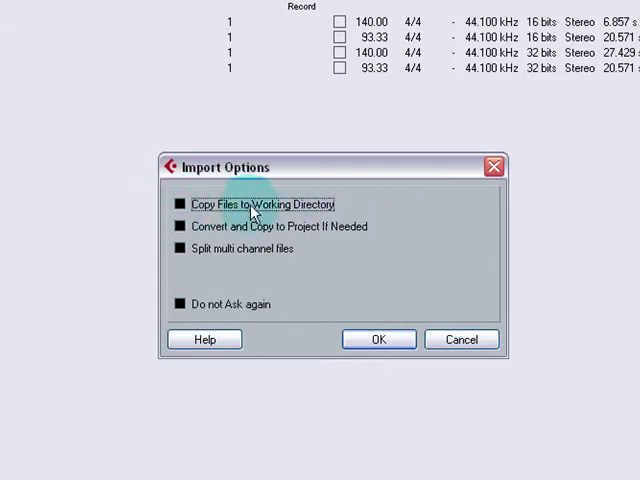
Step: Confirm import options with Copy Files to Working Directory on, multichannel split off, Do not Ask again ticked
{"action": "left_click", "coordinate": [178, 204]}
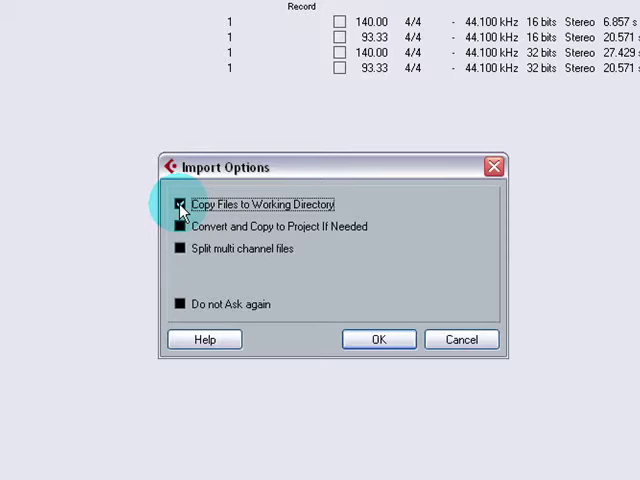
{"action": "left_click", "coordinate": [180, 204]}
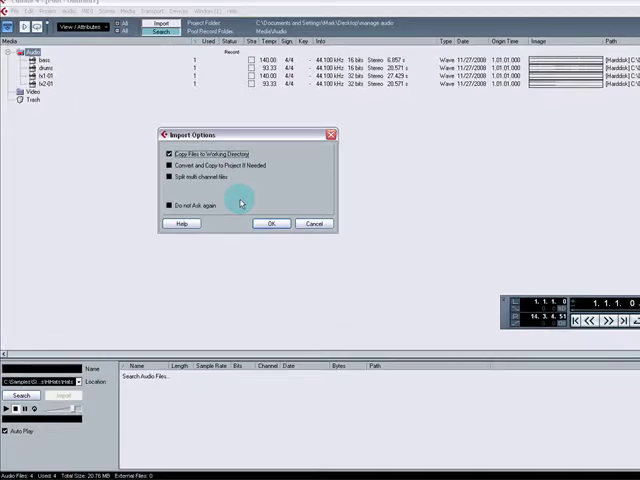
{"action": "left_click", "coordinate": [270, 224]}
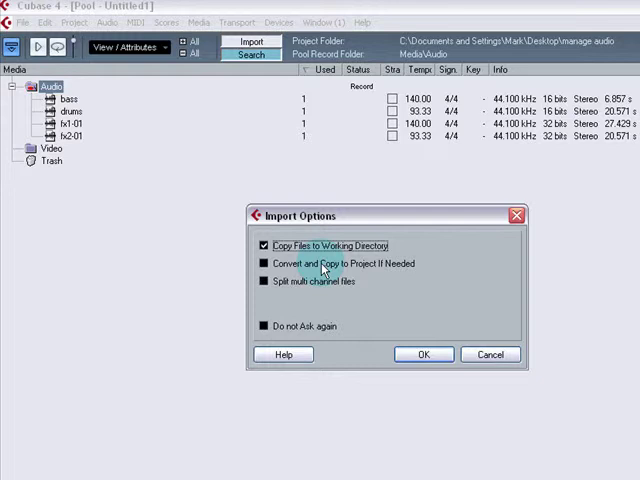
{"action": "mouse_move", "coordinate": [84, 76]}
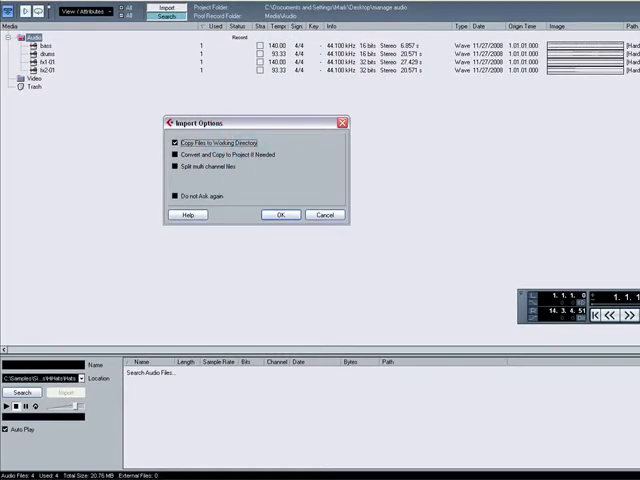
{"action": "left_click", "coordinate": [280, 214]}
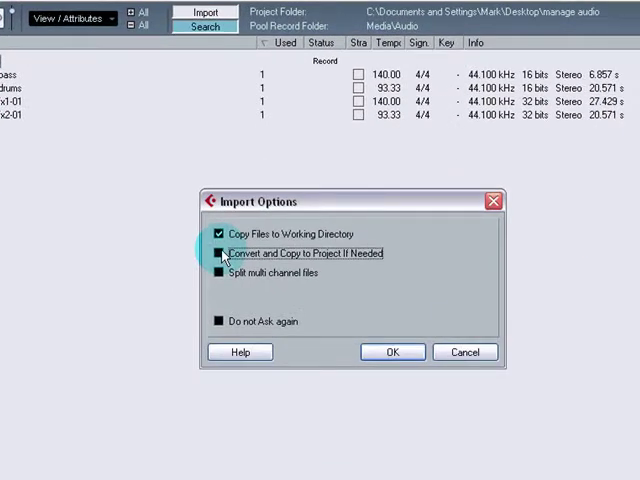
{"action": "left_click", "coordinate": [218, 252]}
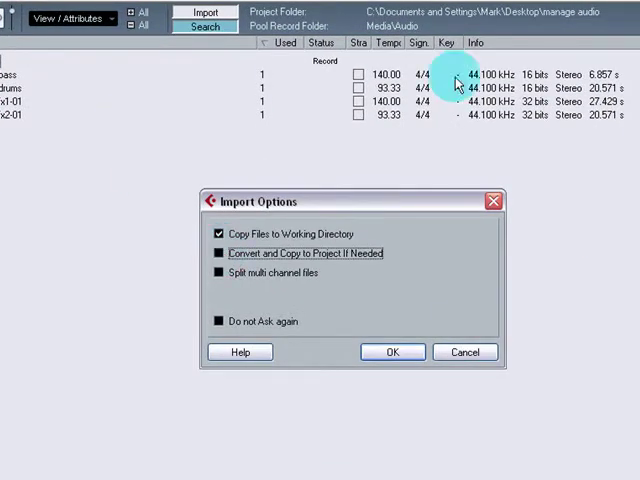
{"action": "mouse_move", "coordinate": [444, 184]}
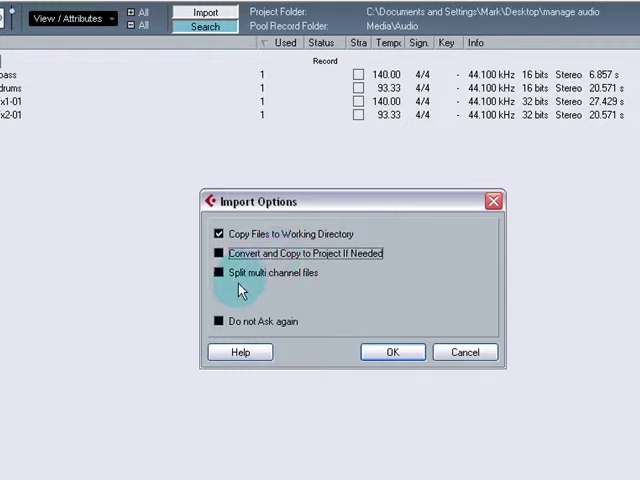
{"action": "left_click", "coordinate": [220, 272]}
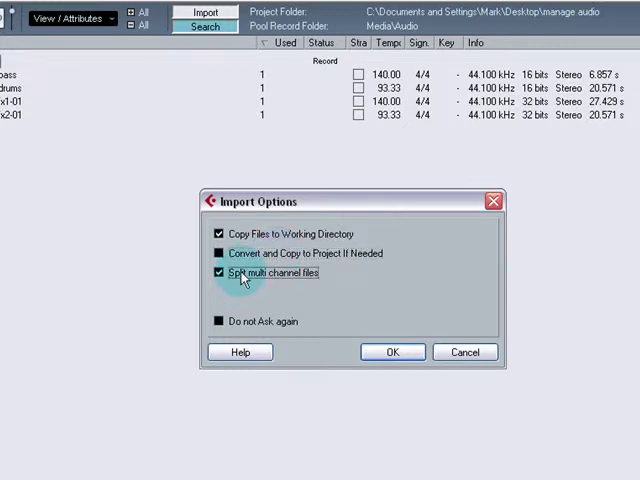
{"action": "left_click", "coordinate": [220, 272]}
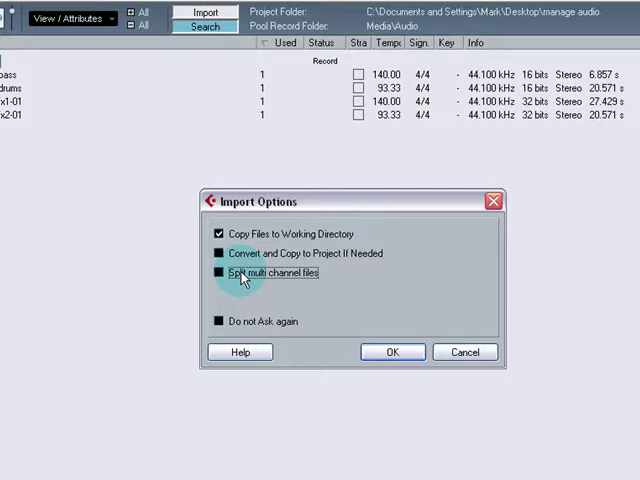
{"action": "mouse_move", "coordinate": [220, 320]}
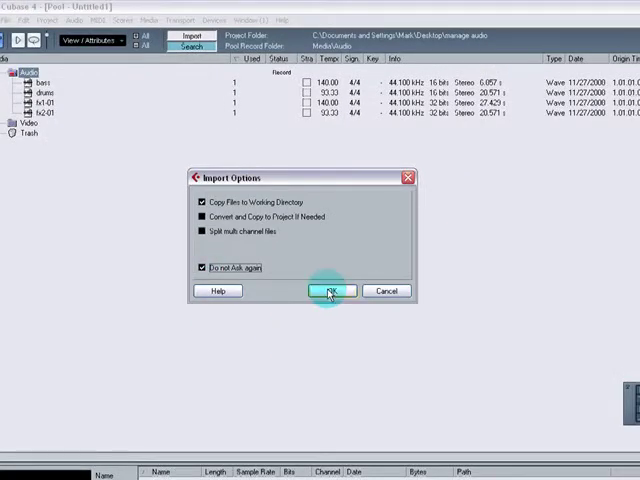
{"action": "left_click", "coordinate": [332, 292]}
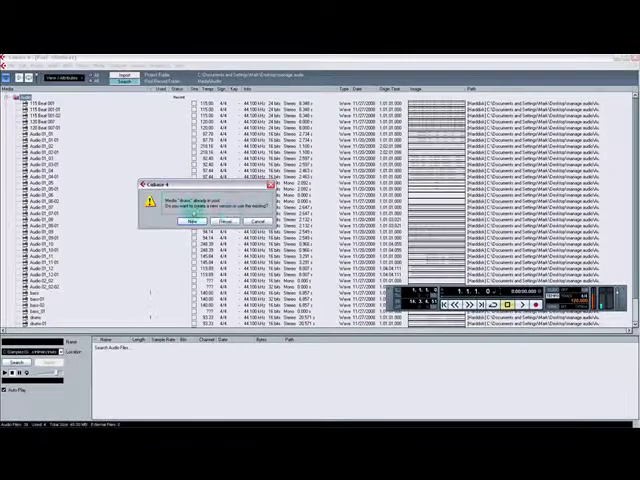
Step: Answer the prompt so the 115 Beat and Audio 01 takes fill the pool's Audio folder
{"action": "left_click", "coordinate": [184, 220]}
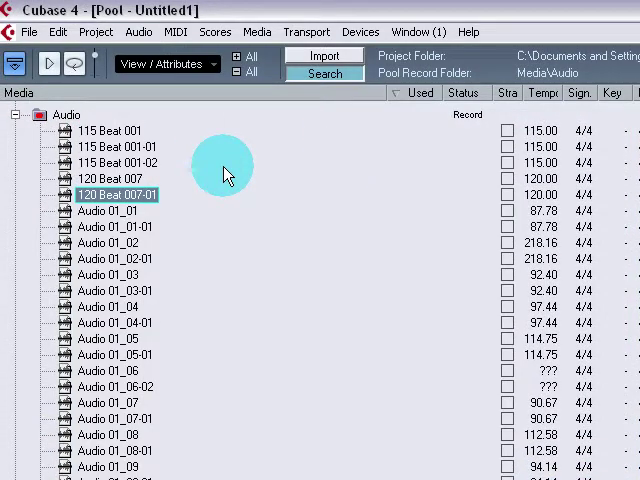
{"action": "mouse_move", "coordinate": [84, 110]}
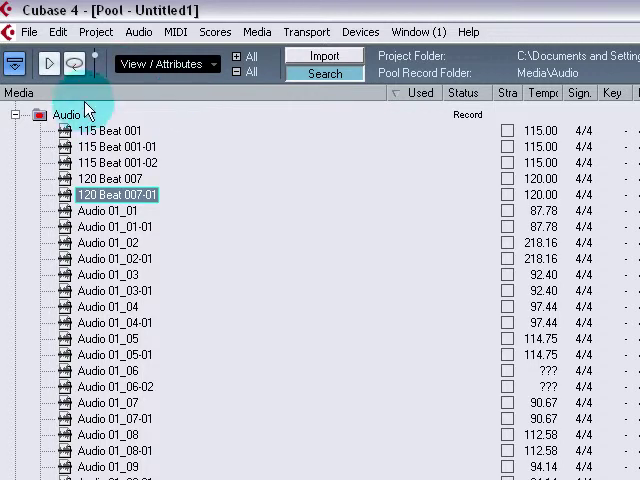
Step: Remove Unused Media from the Audio folder, sending the unused clips to the pool's trash
{"action": "left_click", "coordinate": [64, 114]}
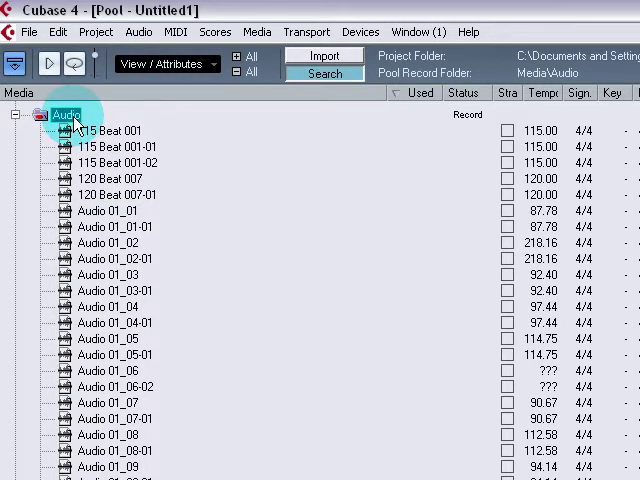
{"action": "right_click", "coordinate": [64, 114]}
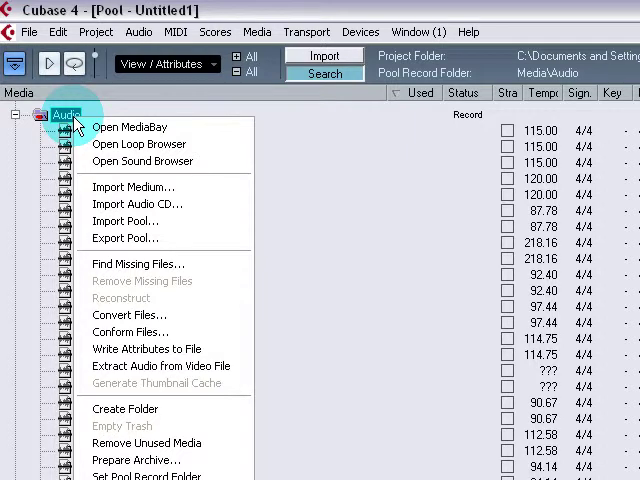
{"action": "mouse_move", "coordinate": [146, 442]}
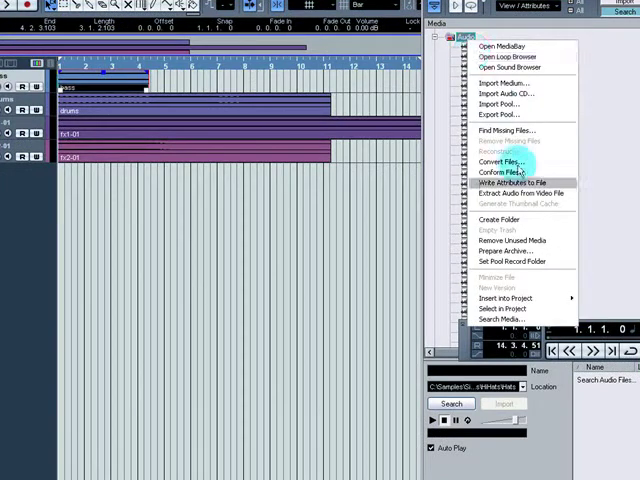
{"action": "left_click", "coordinate": [512, 240]}
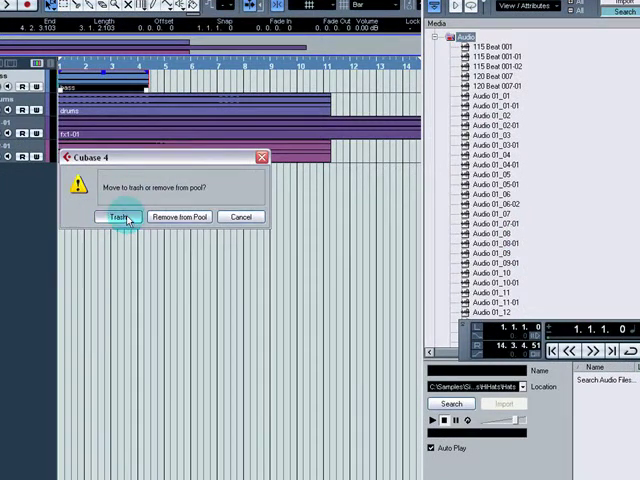
{"action": "left_click", "coordinate": [116, 216]}
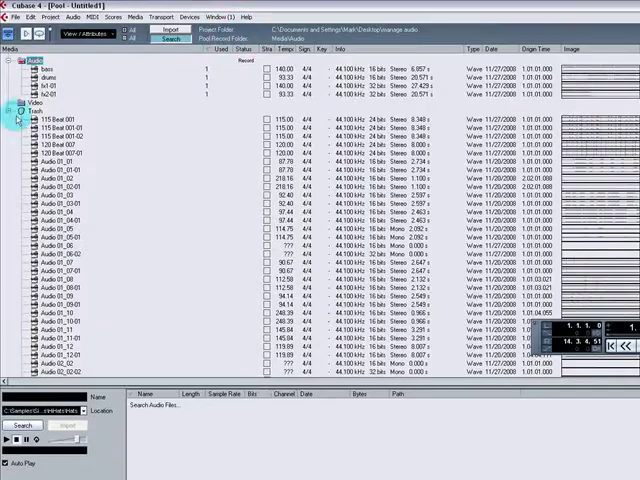
Step: Empty the pool's trash, erasing the files from disk, and trash the remaining unusable clips
{"action": "right_click", "coordinate": [40, 132]}
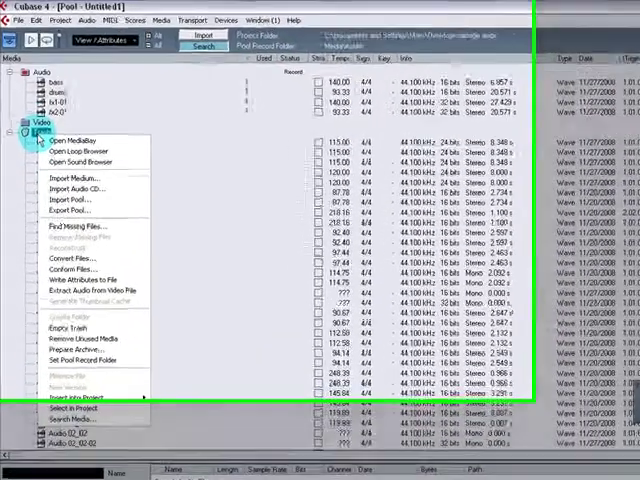
{"action": "left_click", "coordinate": [80, 340]}
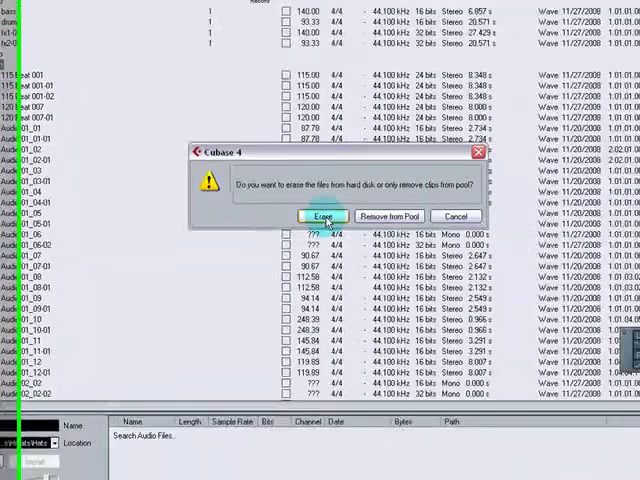
{"action": "left_click", "coordinate": [320, 216]}
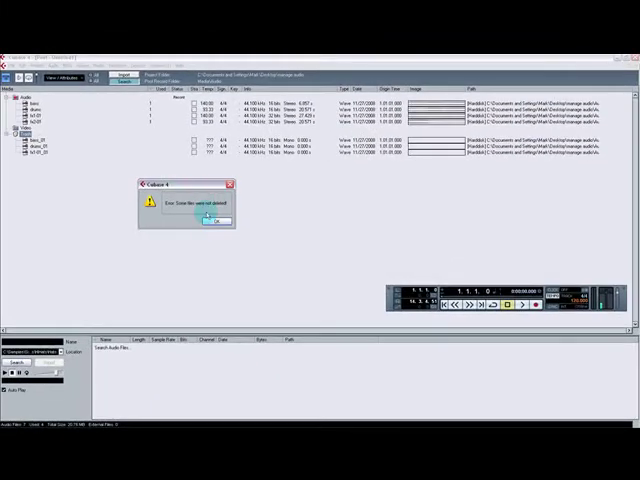
{"action": "left_click", "coordinate": [208, 222]}
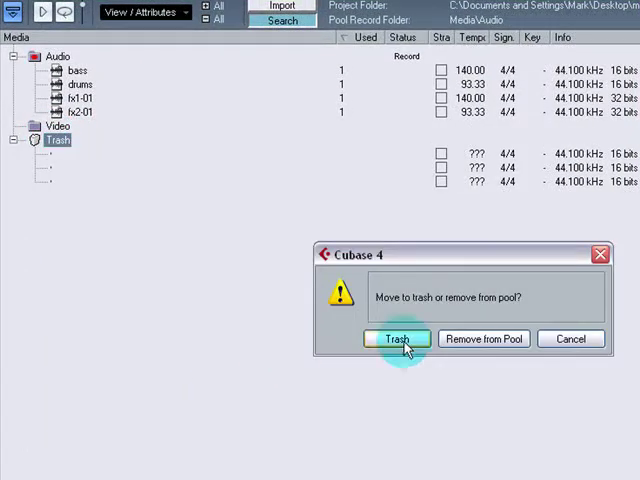
{"action": "left_click", "coordinate": [396, 338]}
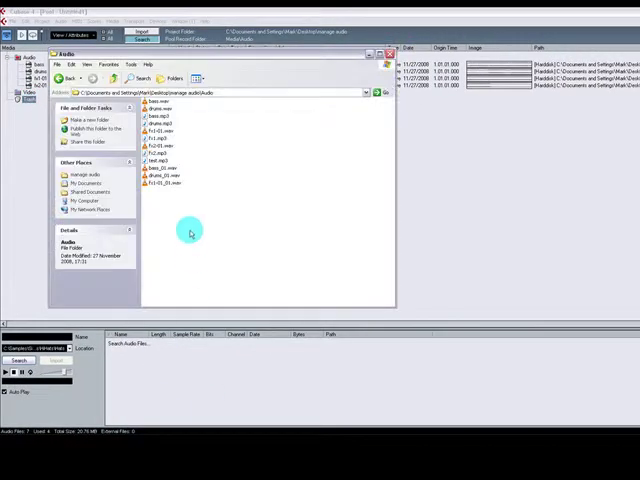
{"action": "mouse_move", "coordinate": [164, 230]}
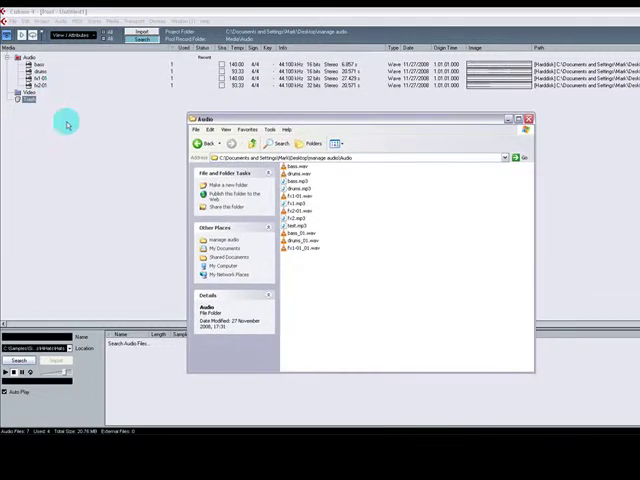
Step: Arrange the Audio folder's files by size and inspect the duplicate bass and drums files
{"action": "left_click", "coordinate": [256, 198]}
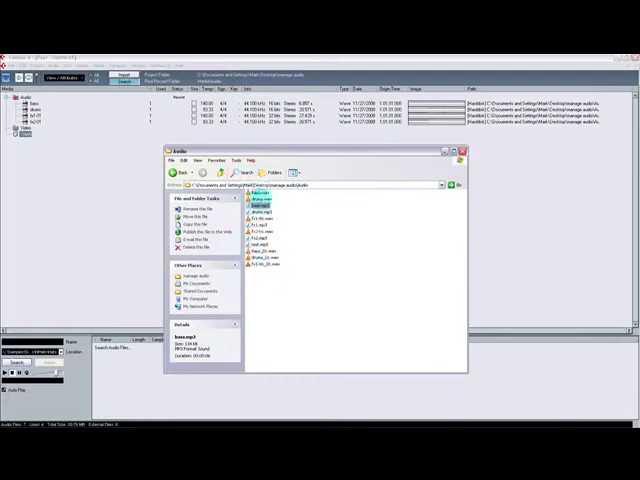
{"action": "mouse_move", "coordinate": [262, 212]}
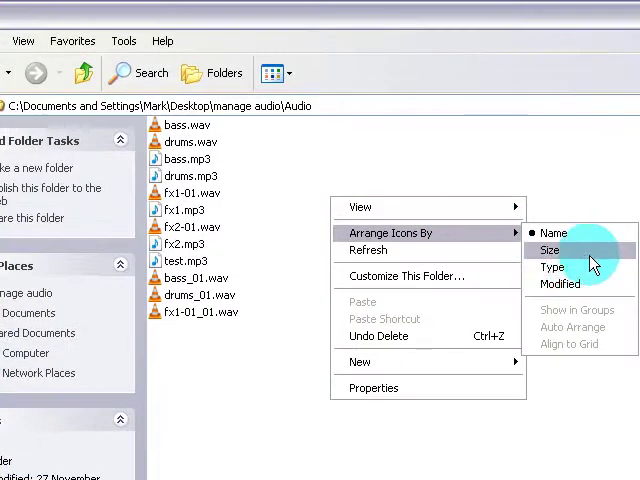
{"action": "left_click", "coordinate": [552, 250]}
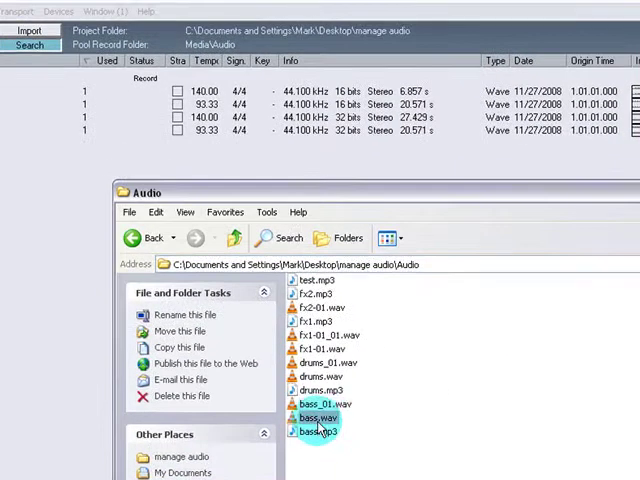
{"action": "left_click", "coordinate": [324, 388]}
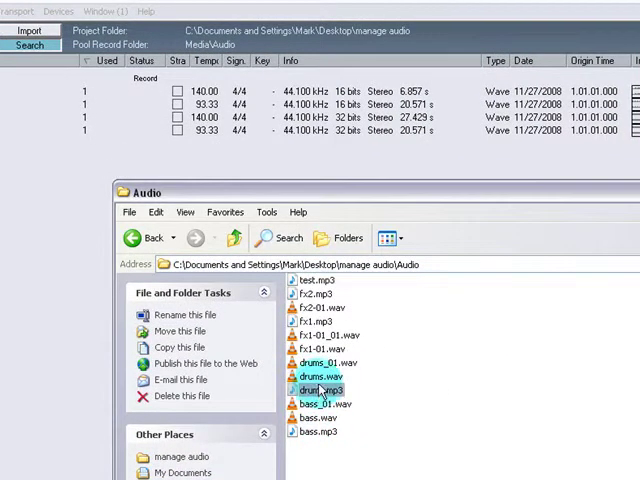
{"action": "left_click", "coordinate": [318, 432]}
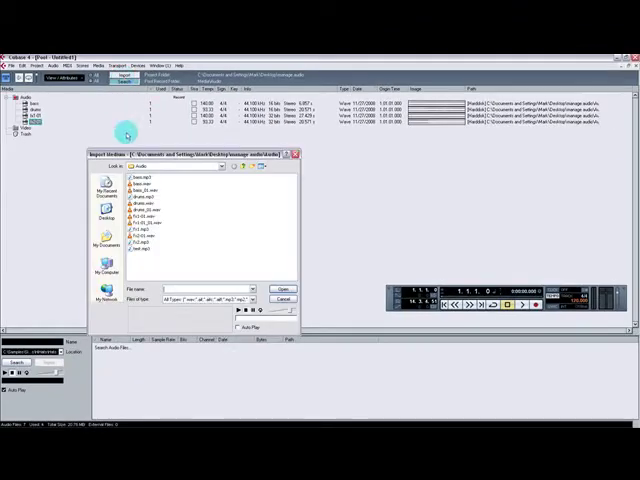
Step: Cancel the Import Medium dialog, returning to the pool with bass, drums, fx1-01 and fx2-01
{"action": "left_click", "coordinate": [284, 300]}
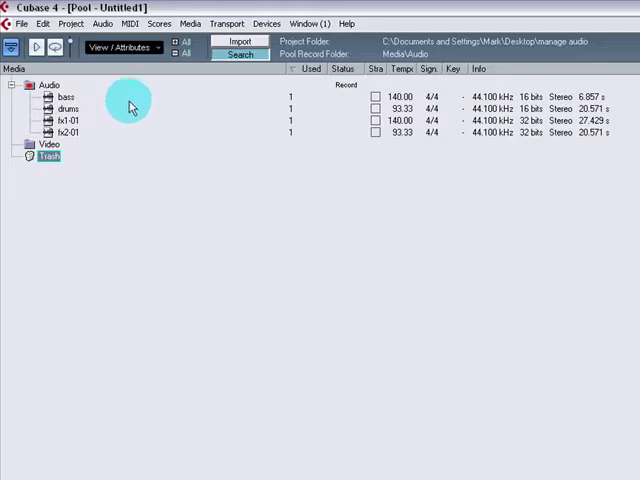
{"action": "left_click", "coordinate": [64, 108]}
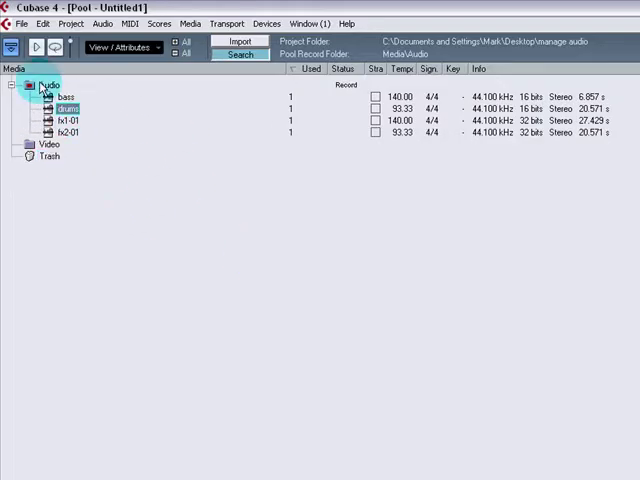
{"action": "left_click", "coordinate": [50, 84]}
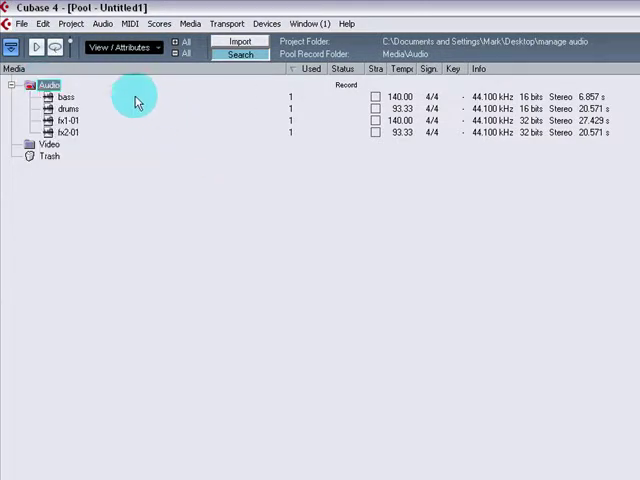
{"action": "right_click", "coordinate": [60, 96]}
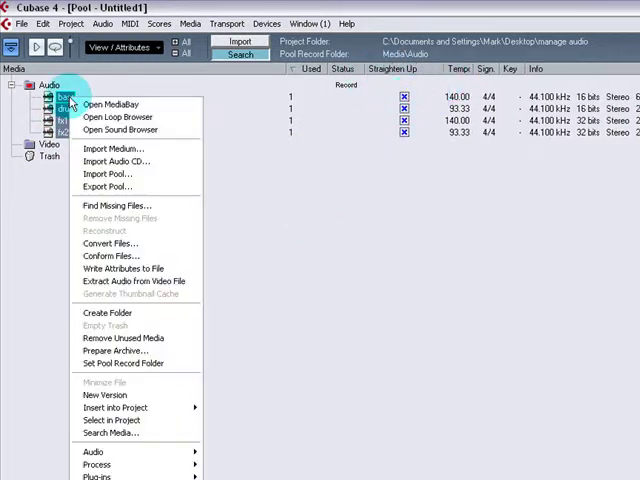
{"action": "left_click", "coordinate": [352, 156]}
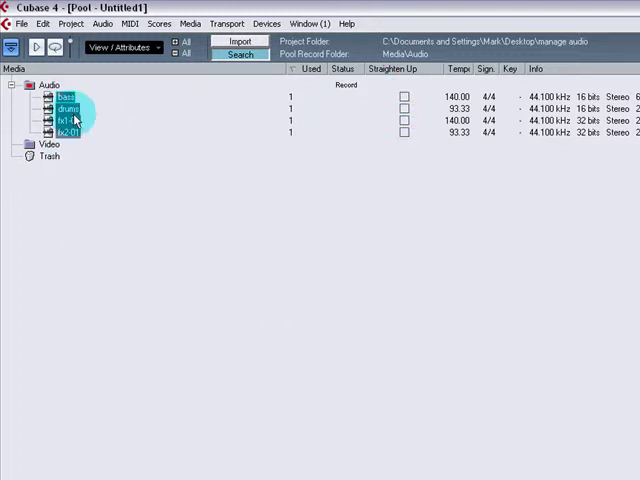
{"action": "right_click", "coordinate": [44, 84]}
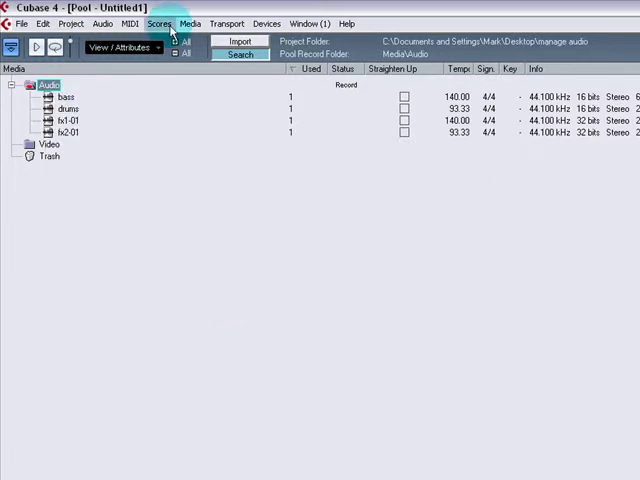
{"action": "mouse_move", "coordinate": [88, 126]}
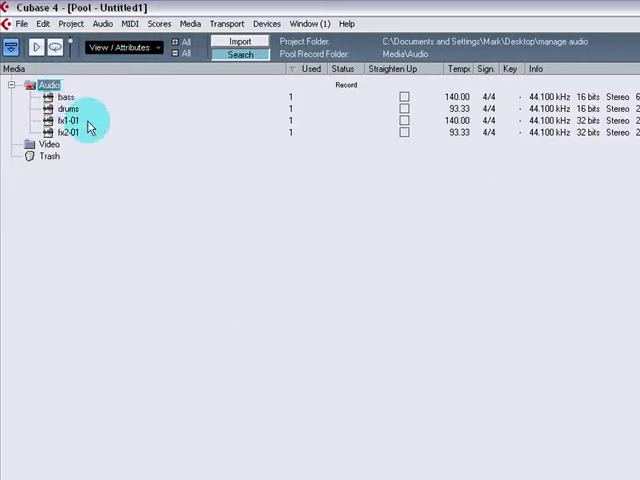
{"action": "left_click", "coordinate": [64, 96]}
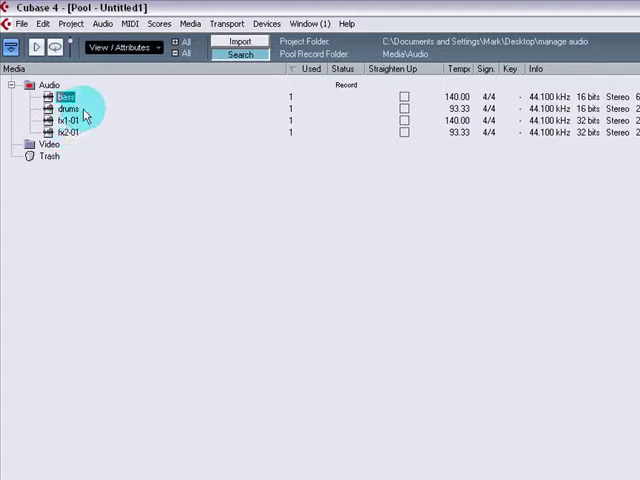
Step: Bring up the Media menu on a pool clip with its Select in Project submenu
{"action": "right_click", "coordinate": [50, 84]}
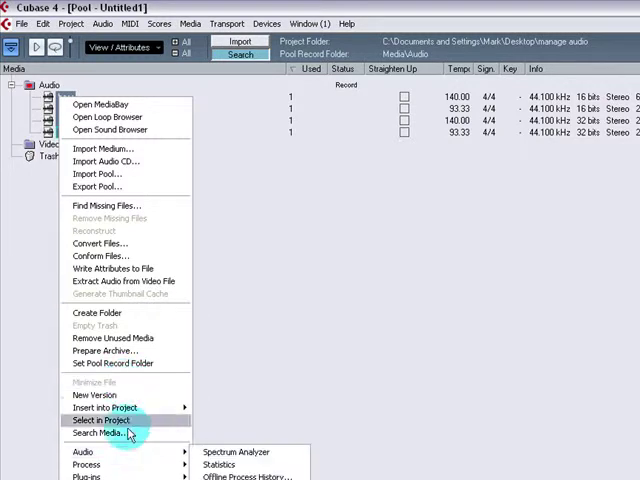
{"action": "mouse_move", "coordinate": [140, 400]}
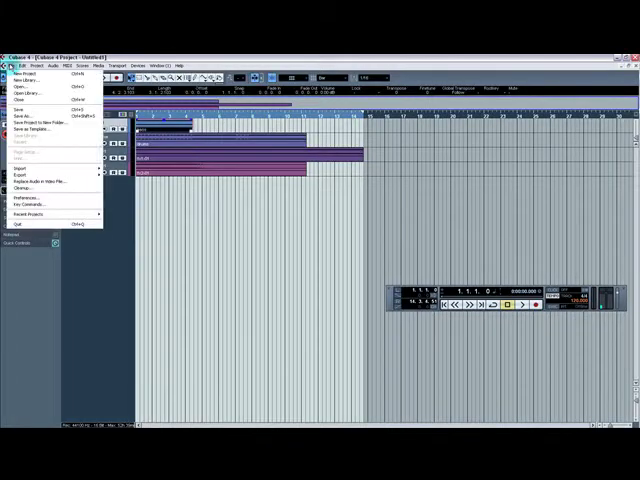
Step: Save the project as manage audio 2 inside the manage audio folder via Save As
{"action": "left_click", "coordinate": [22, 128]}
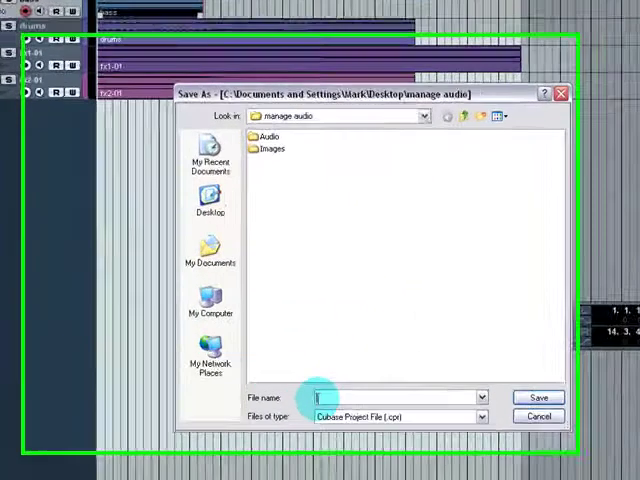
{"action": "type", "text": "manage a"}
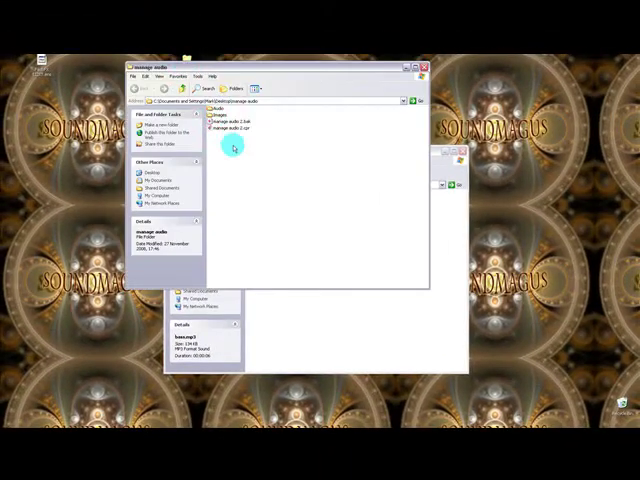
Step: Inspect the Images folder, return to manage audio, and reopen manage audio 2.cpr in Cubase
{"action": "left_click", "coordinate": [232, 126]}
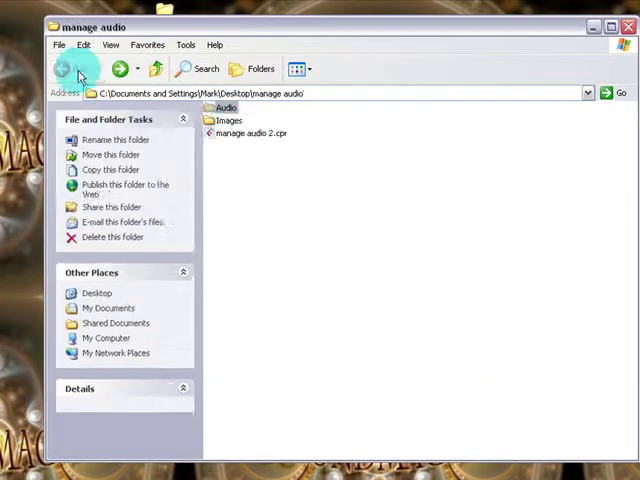
{"action": "double_click", "coordinate": [228, 120]}
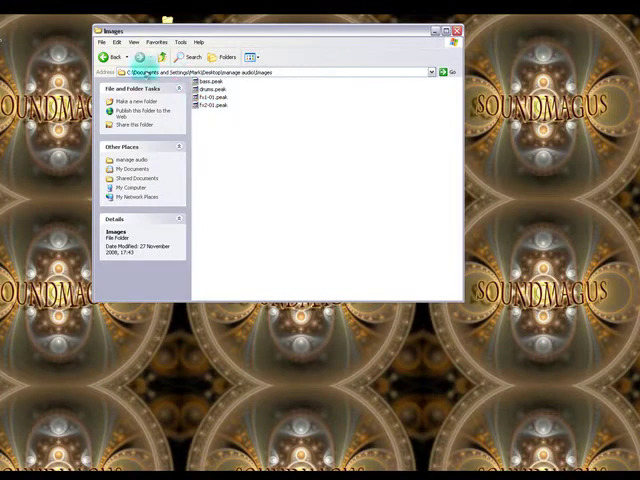
{"action": "left_click", "coordinate": [108, 56]}
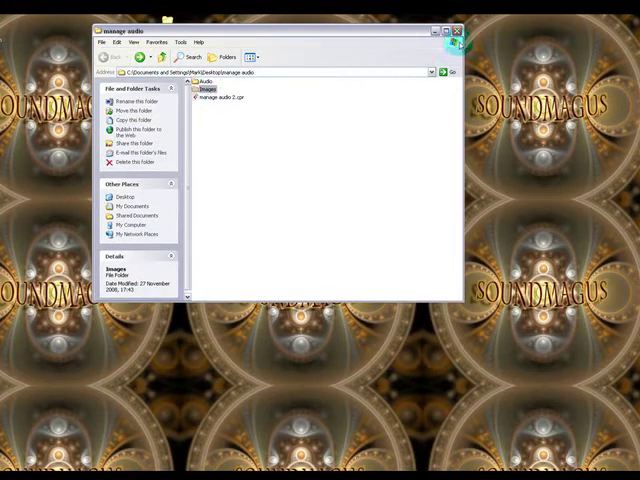
{"action": "double_click", "coordinate": [206, 96]}
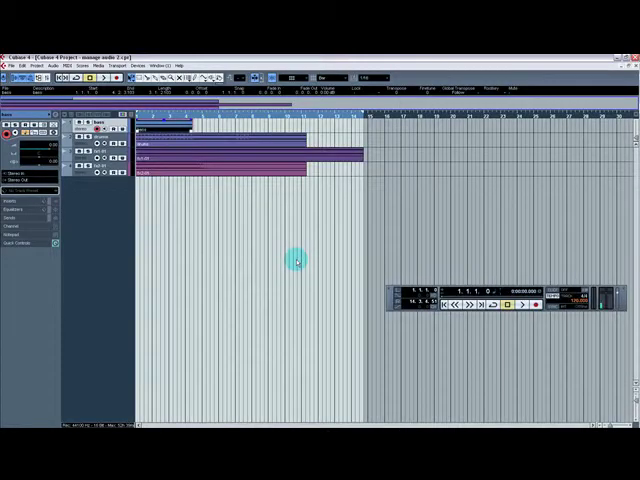